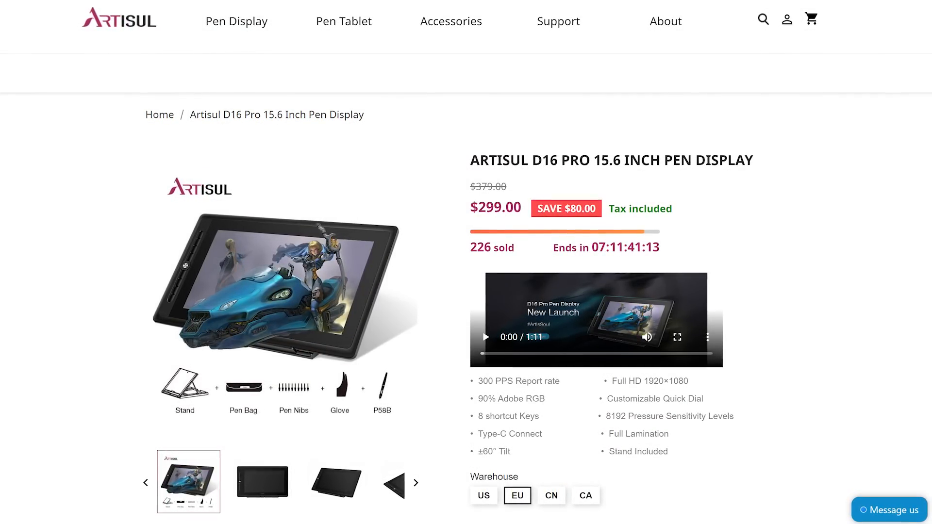
scroll("down", 3)
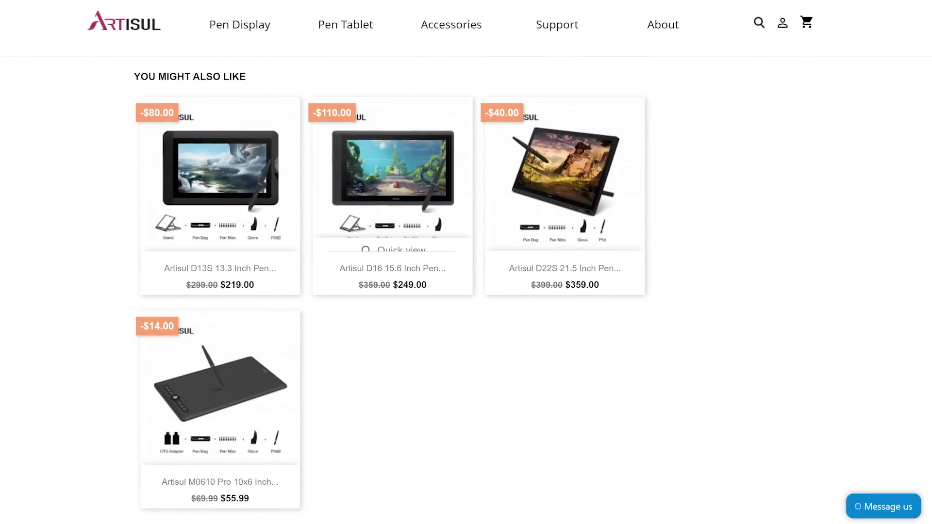